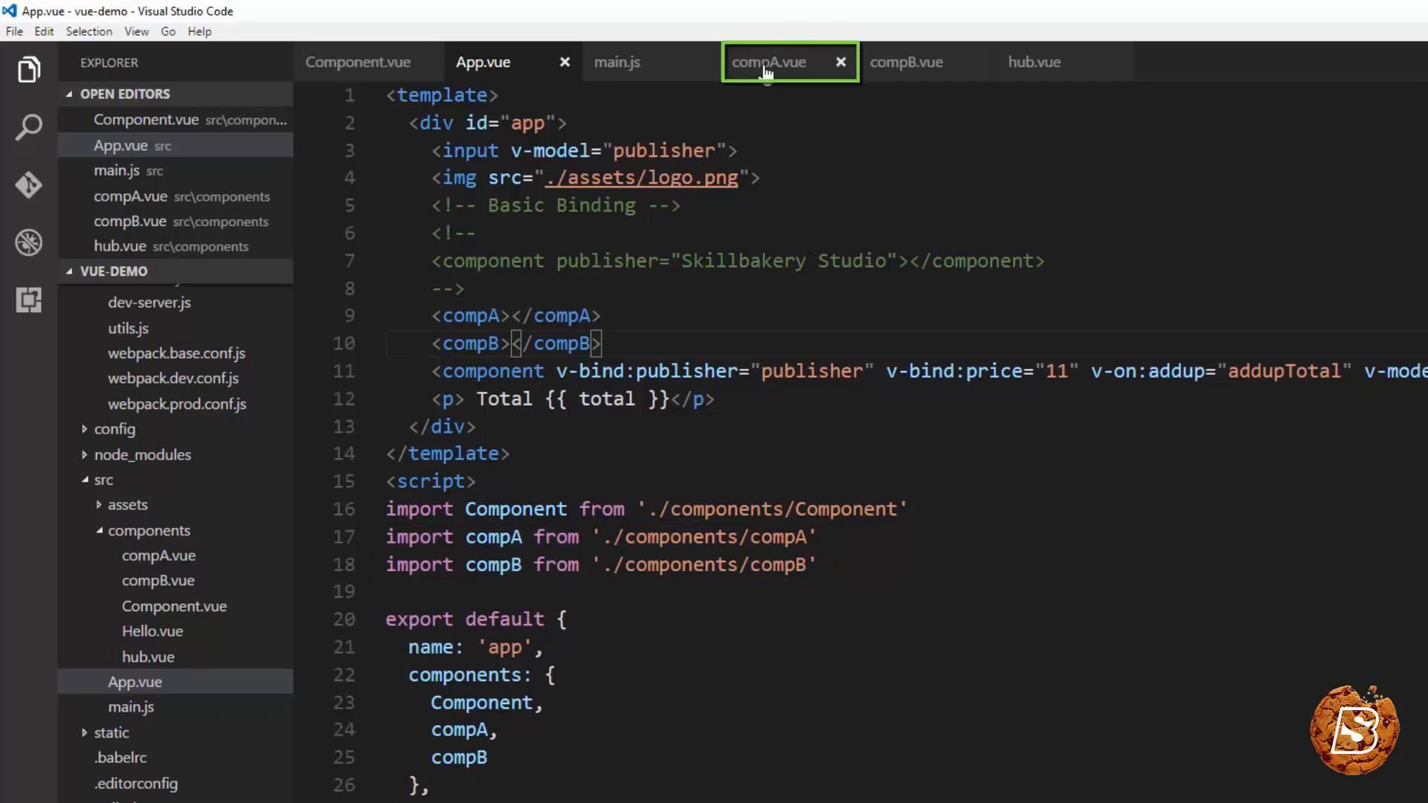
# Step: Show compA.vue's template with inputs bound to pState.dA and hubState.message
pyautogui.click(771, 62)
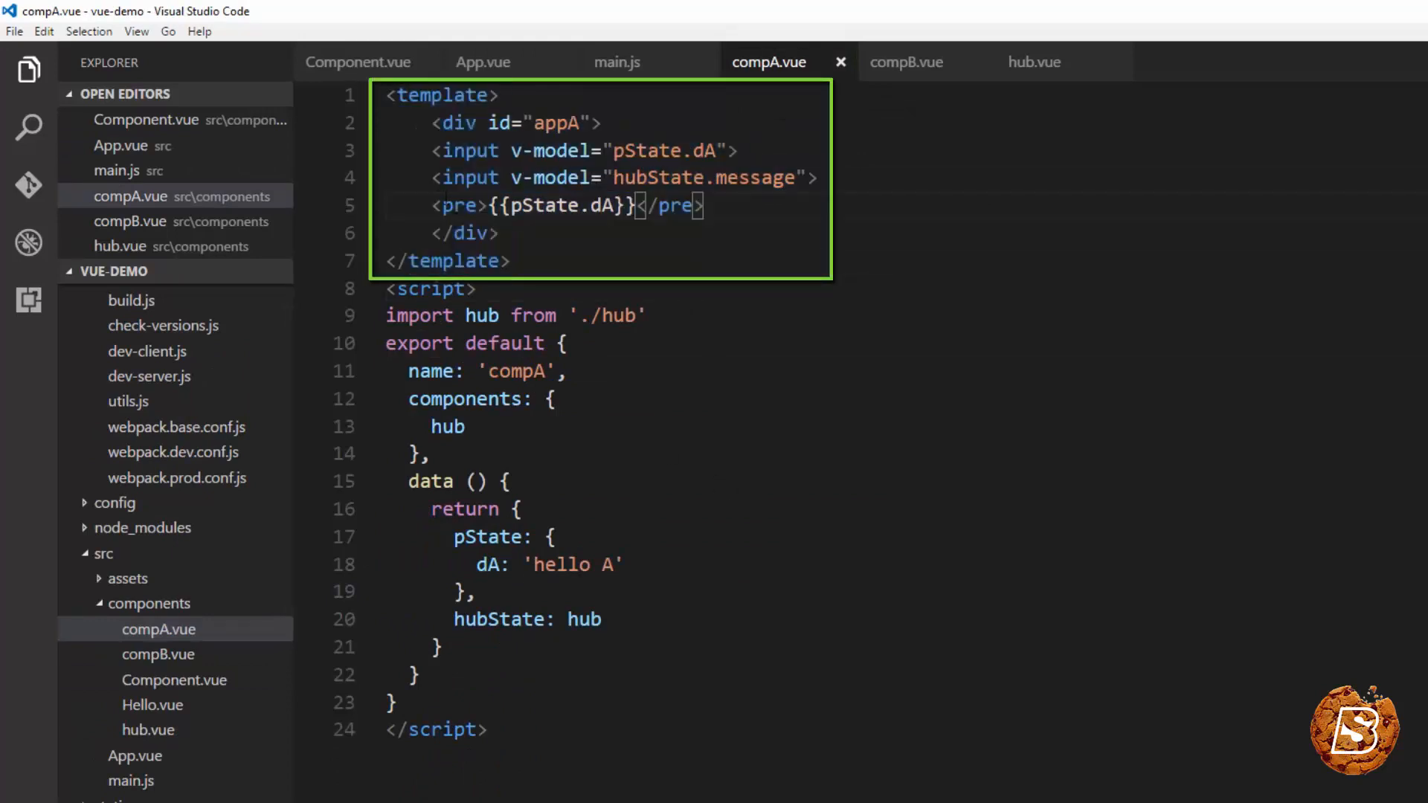
pyautogui.moveTo(433, 150); pyautogui.dragTo(820, 177)
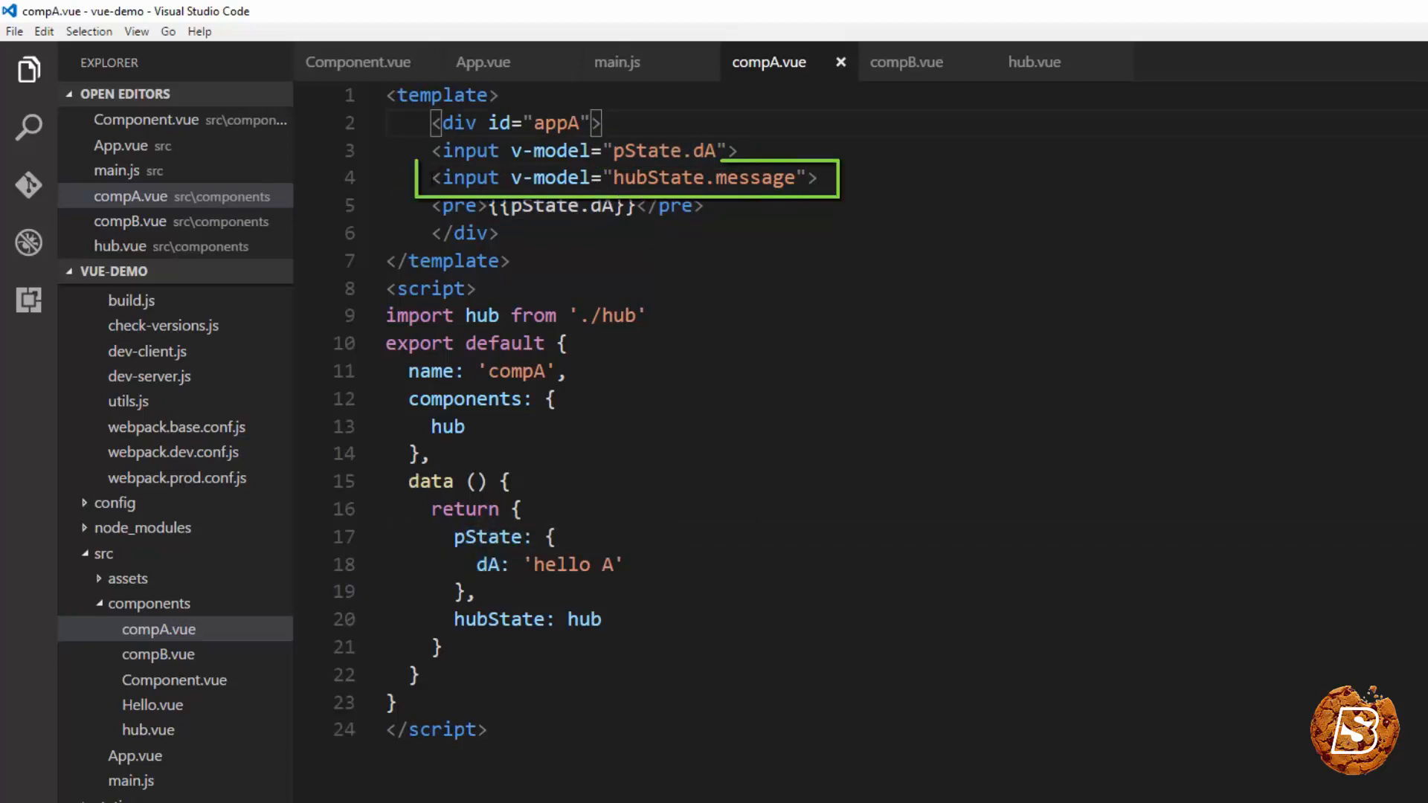
pyautogui.tripleClick(623, 177)
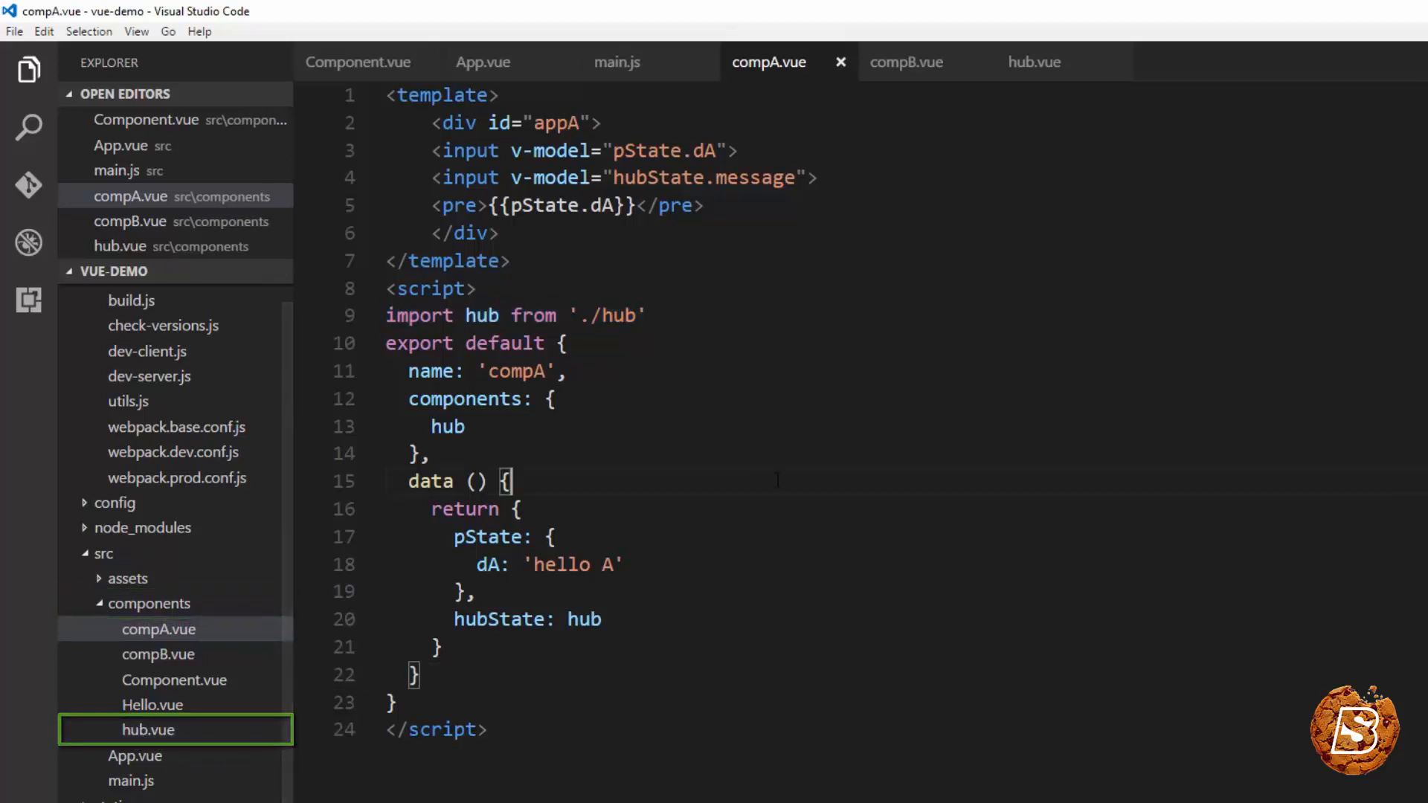
# Step: Review compB.vue's pState/hubState data, then view hub.vue's 'Hello!' message object
pyautogui.click(906, 63)
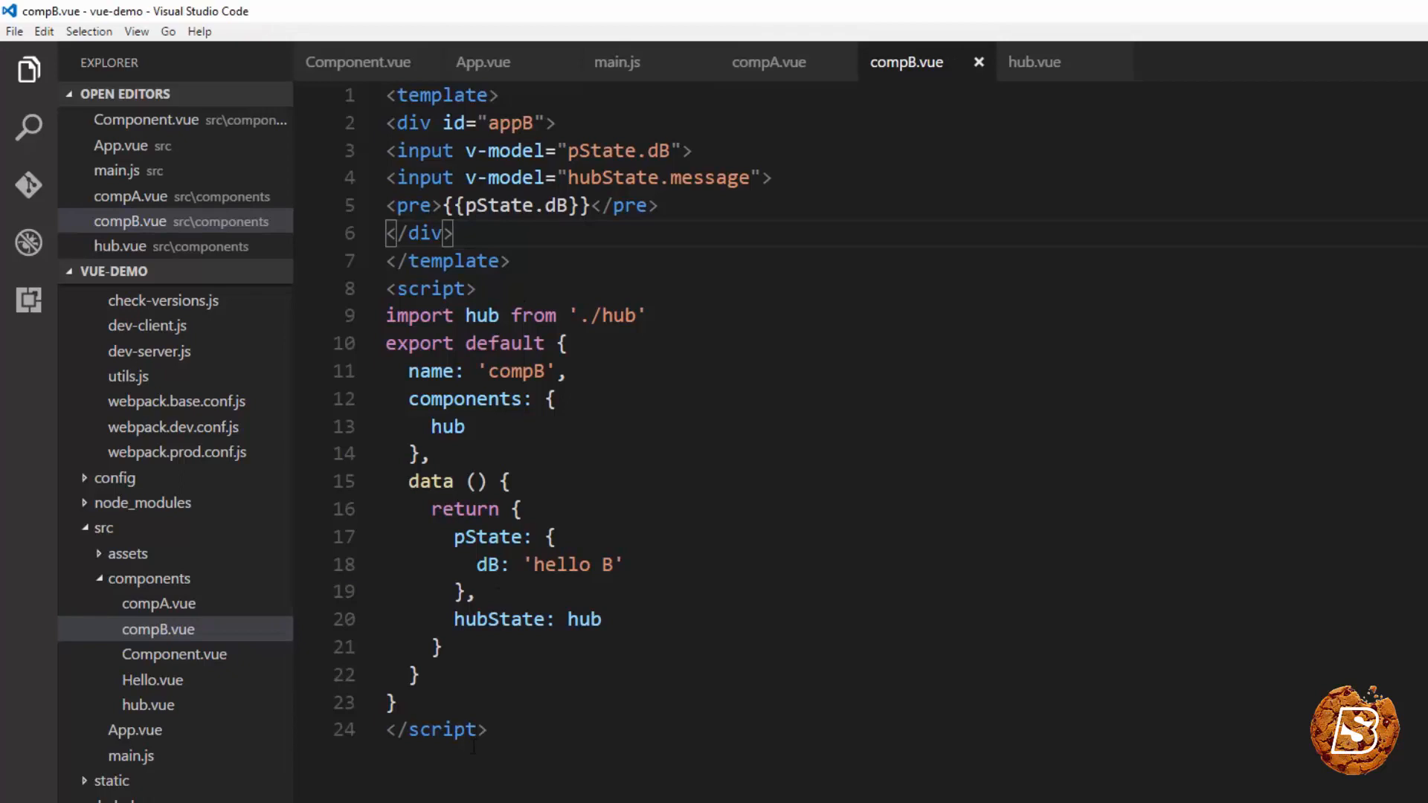
pyautogui.doubleClick(446, 427)
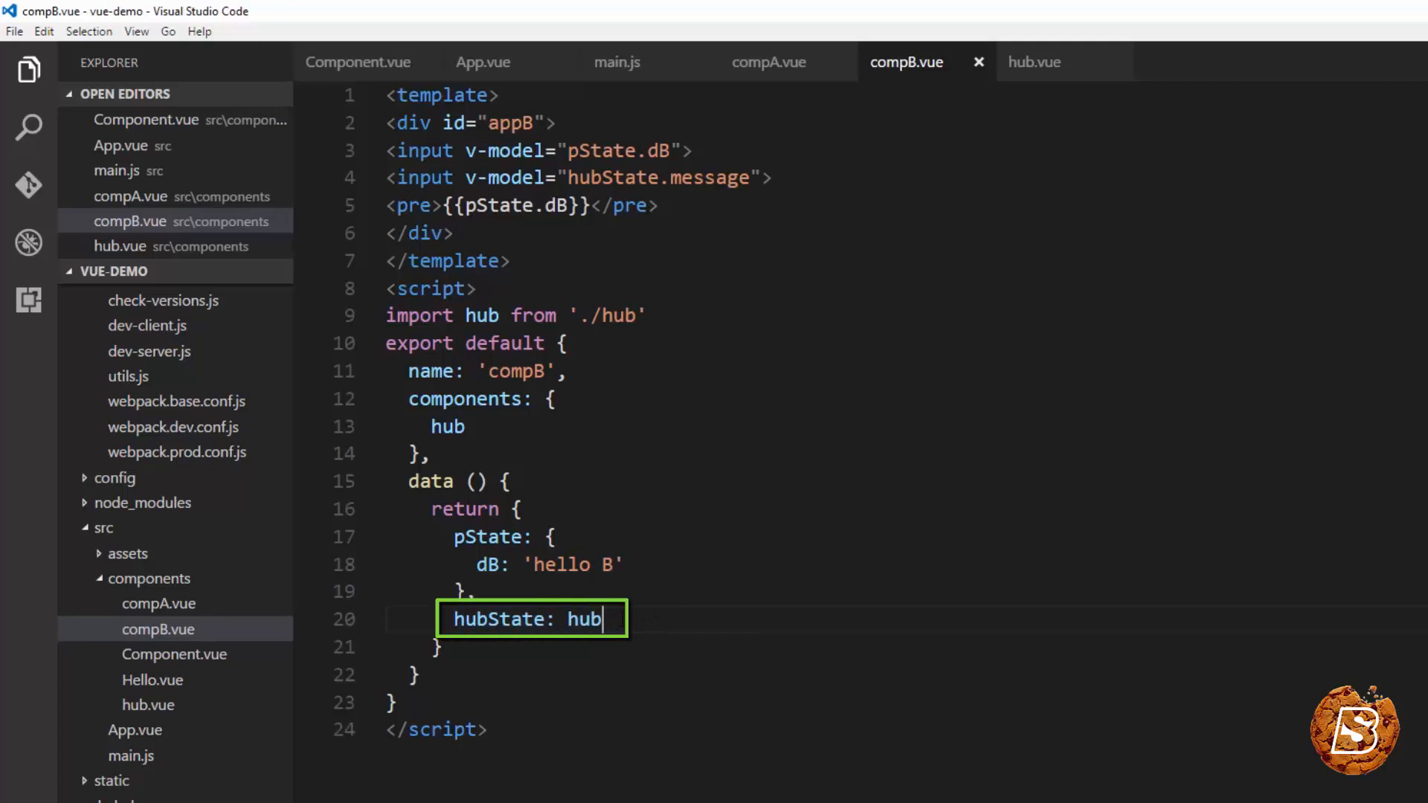
pyautogui.doubleClick(583, 619)
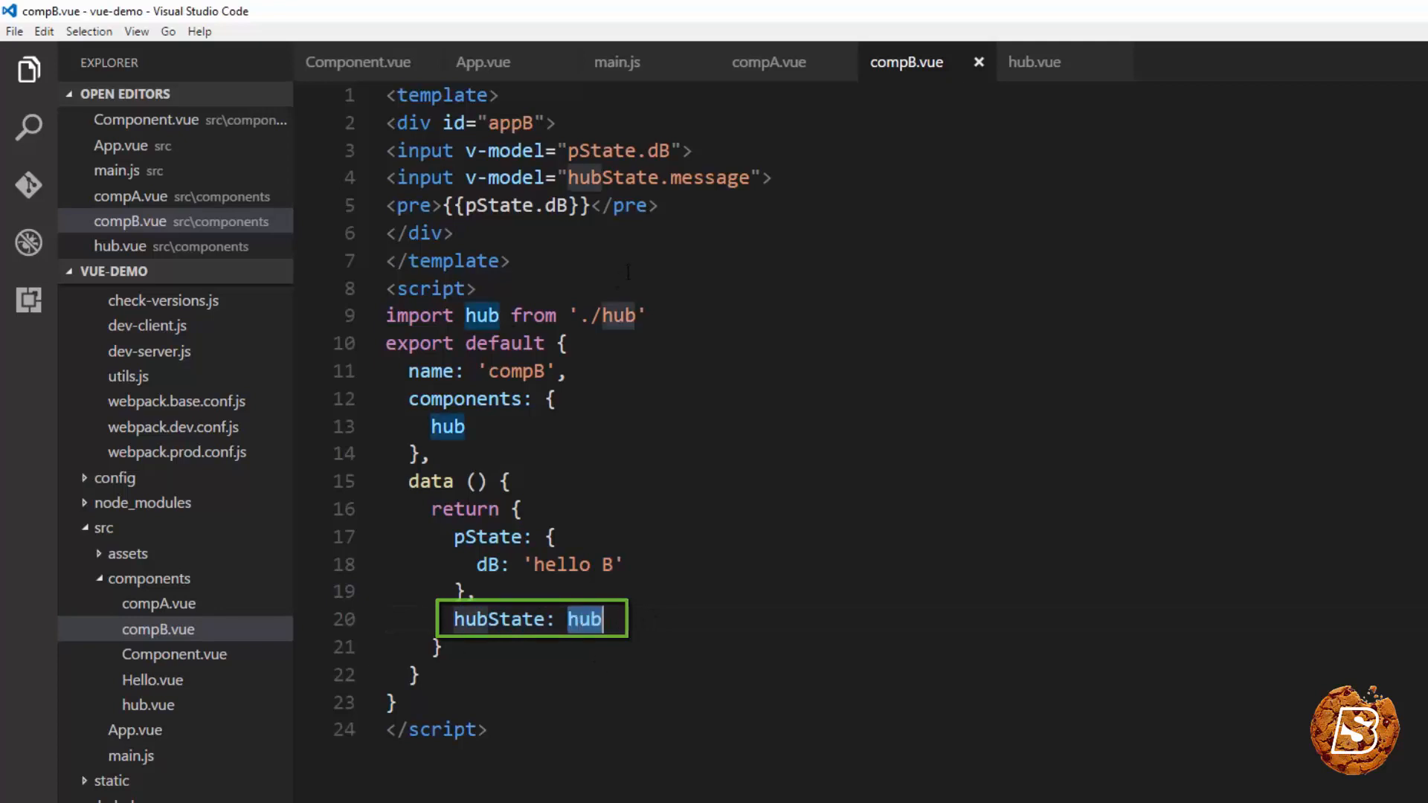
pyautogui.click(1034, 62)
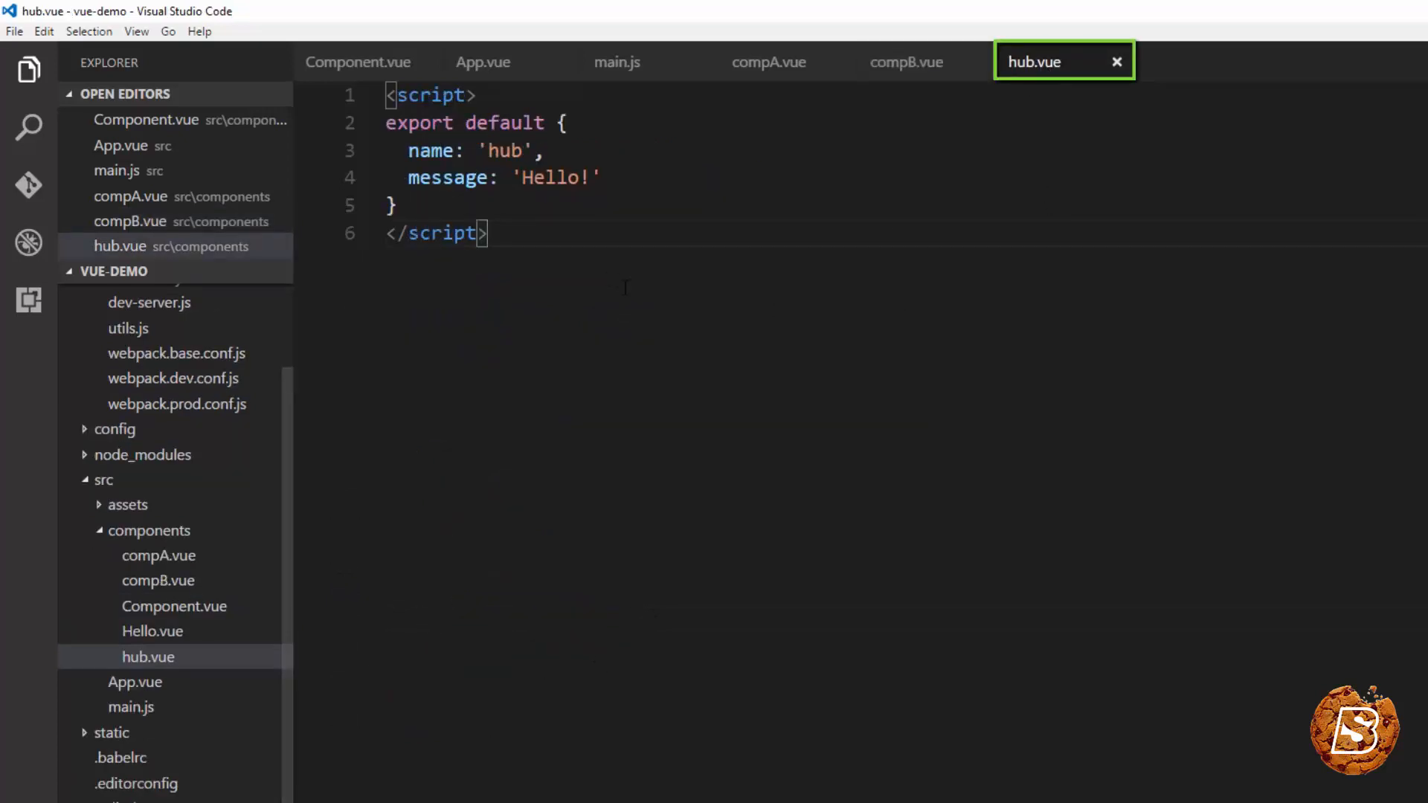
# Step: Highlight hub.vue's 'Hello!' message value and return to compA.vue's hubState.message input
pyautogui.tripleClick(502, 177)
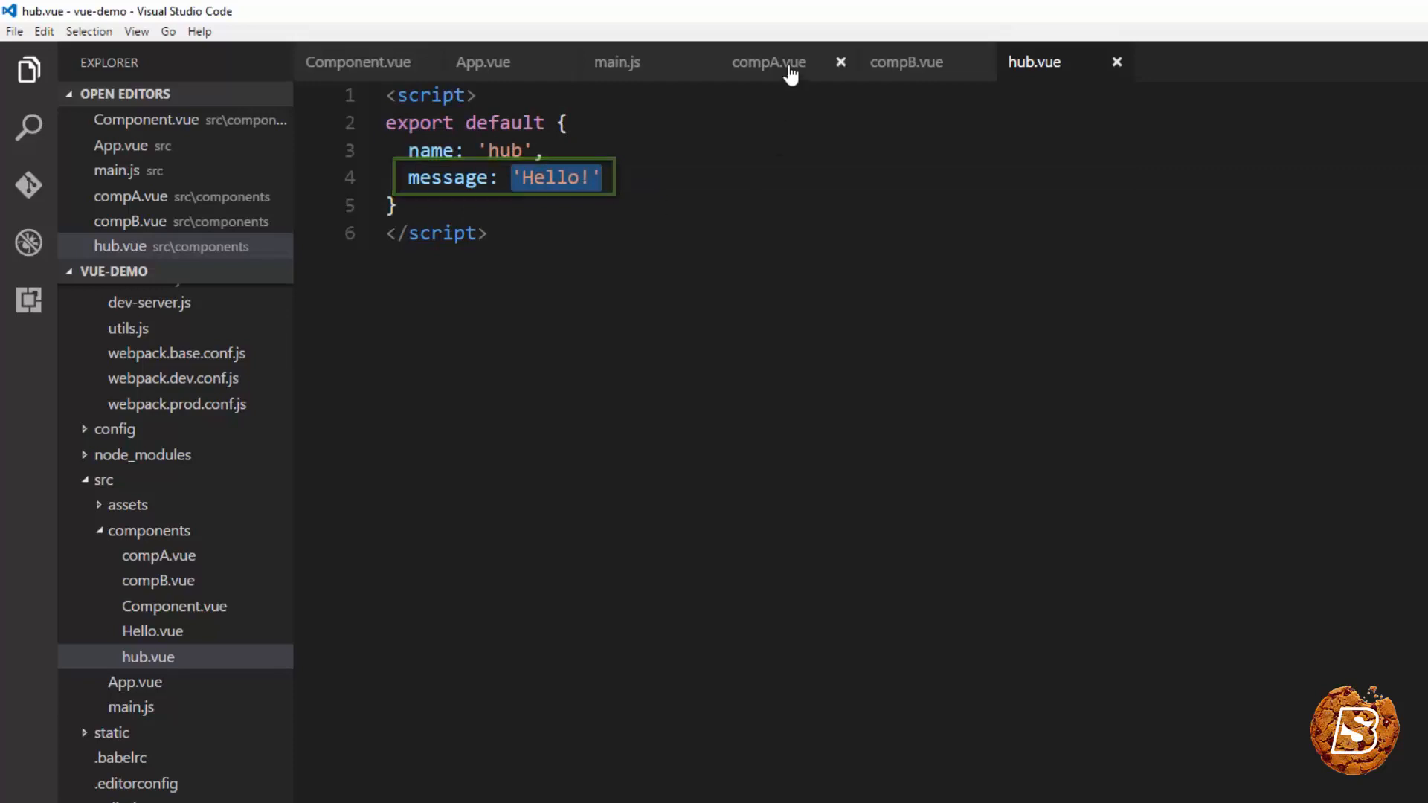
pyautogui.click(768, 62)
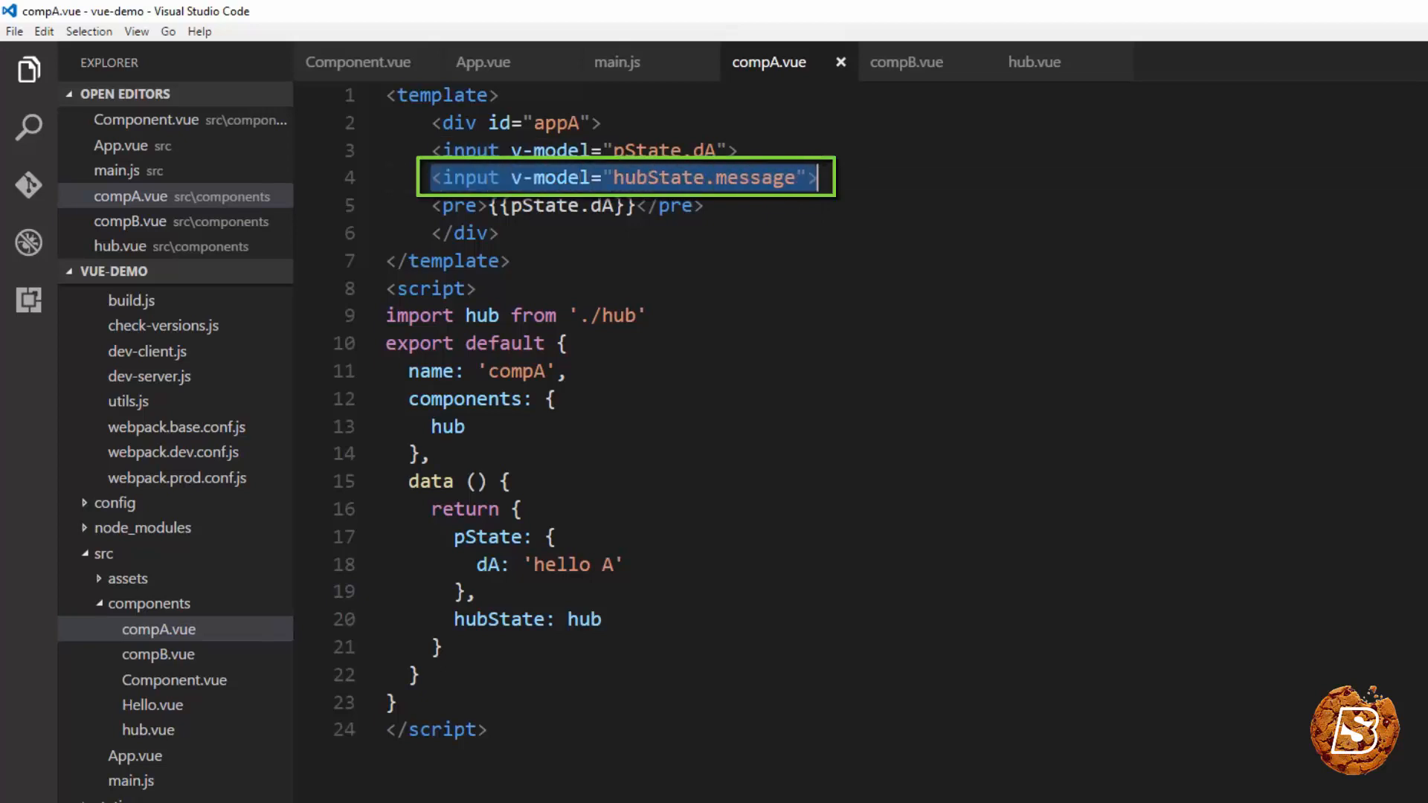
pyautogui.moveTo(895, 62)
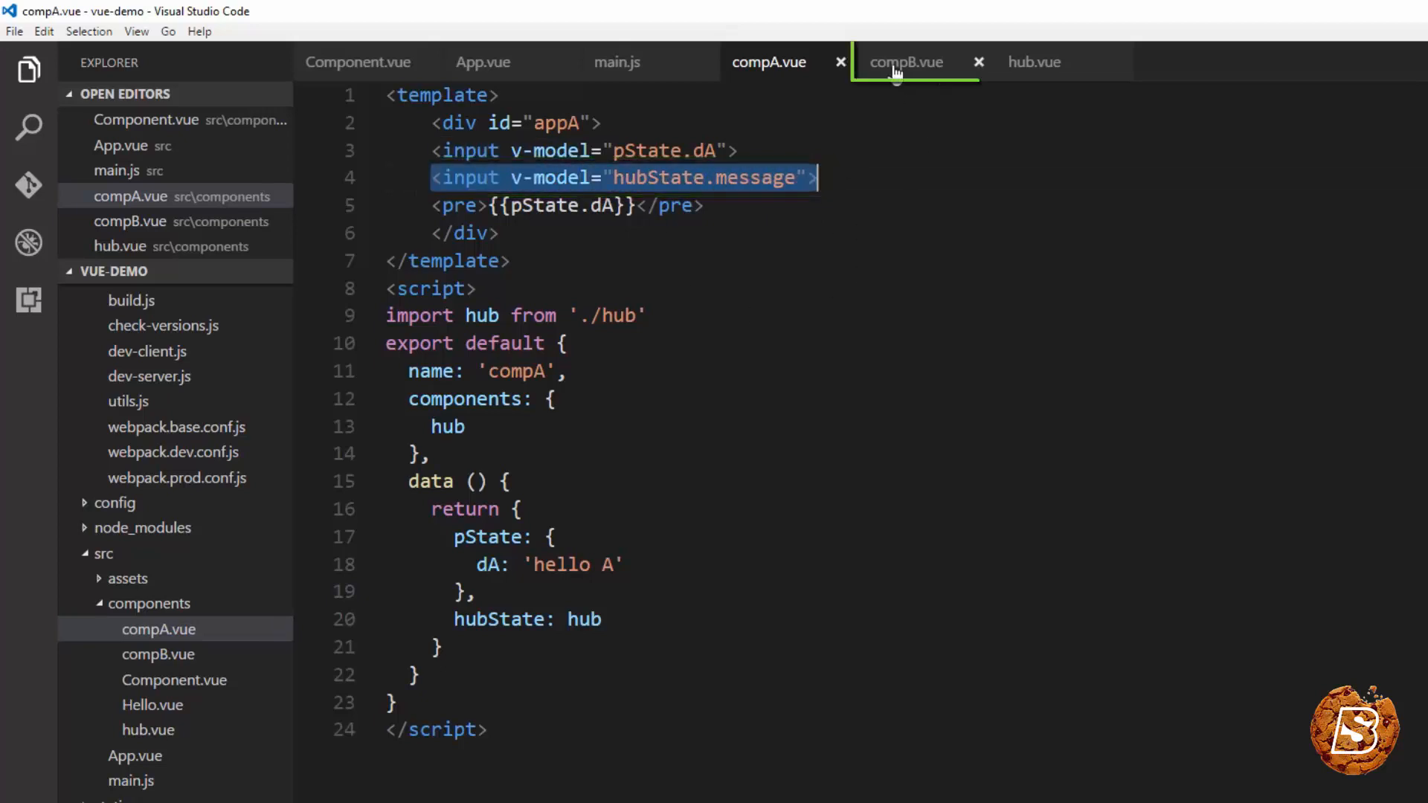
# Step: Switch to compB.vue to compare its bindings with compA.vue
pyautogui.click(906, 62)
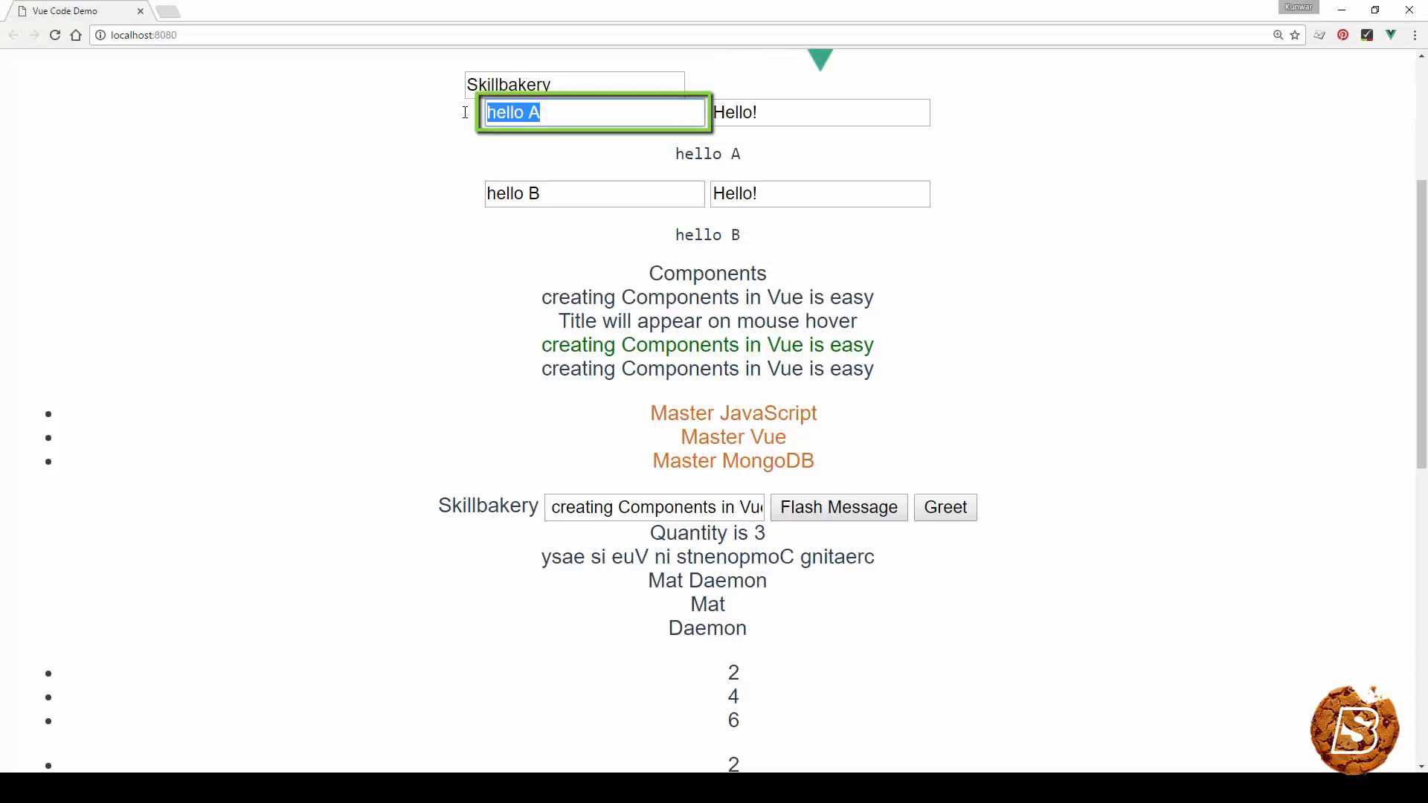
# Step: Edit the hub-bound field from 'Hello!' to 'Hello A!' so both components' hub inputs update
pyautogui.click(593, 193)
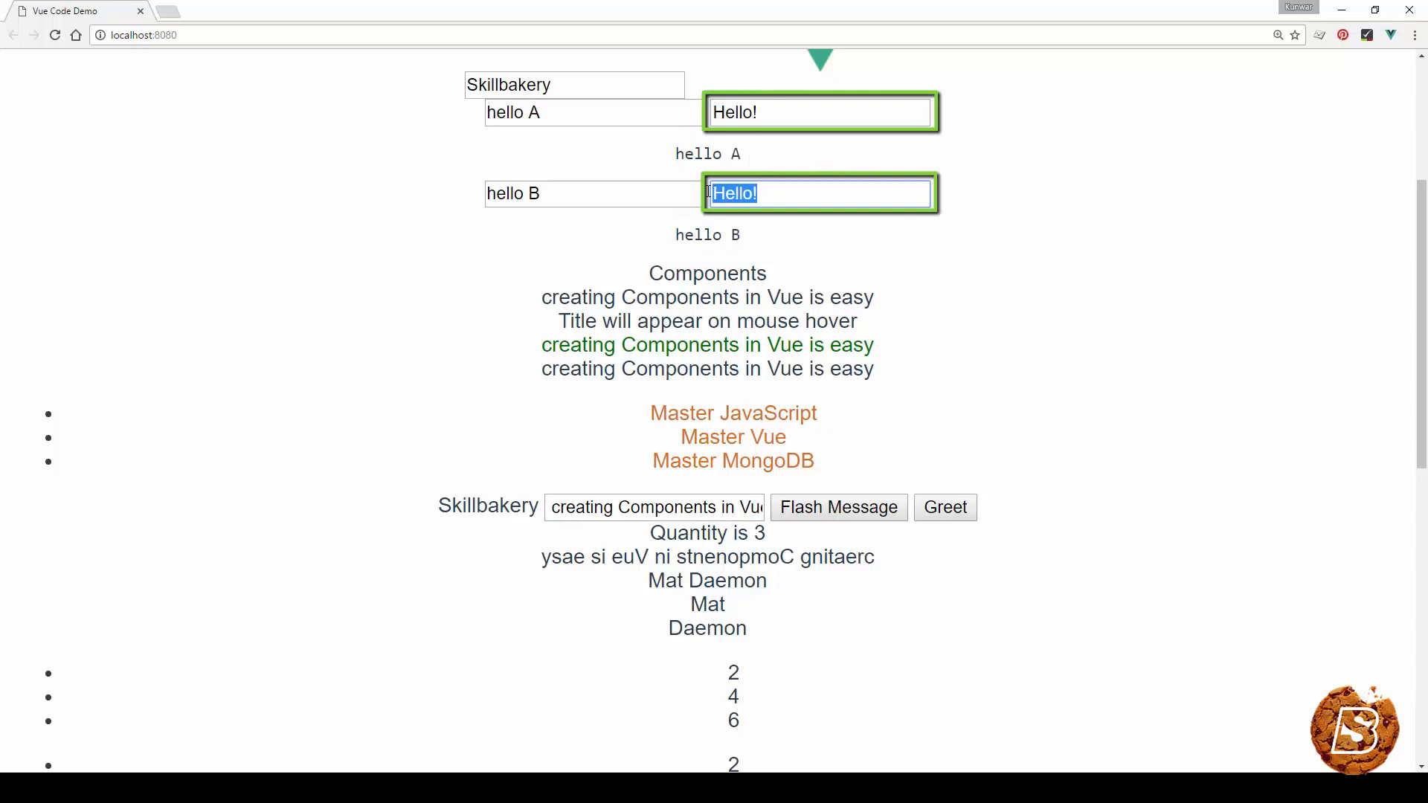
pyautogui.moveTo(825, 187)
pyautogui.write(' A')
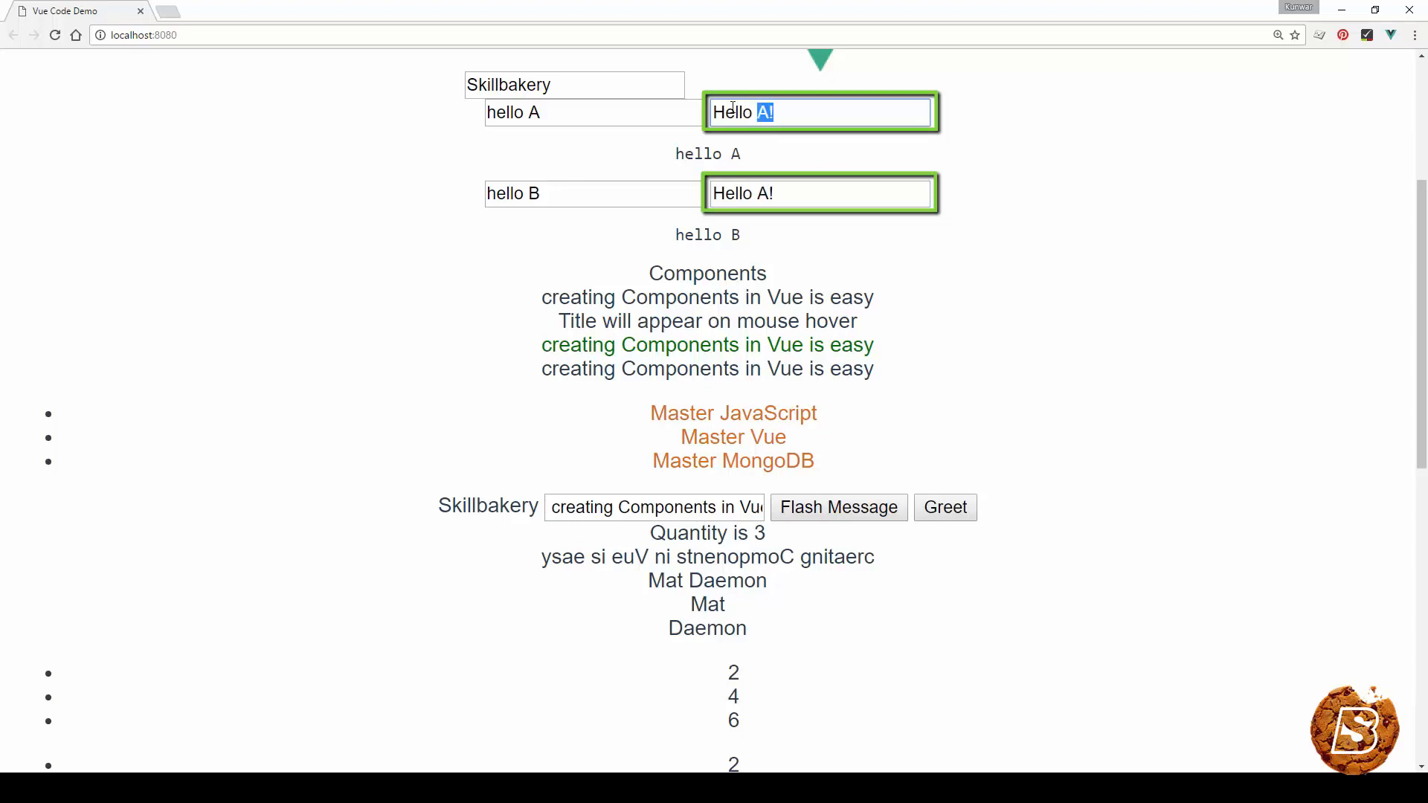
pyautogui.tripleClick(818, 194)
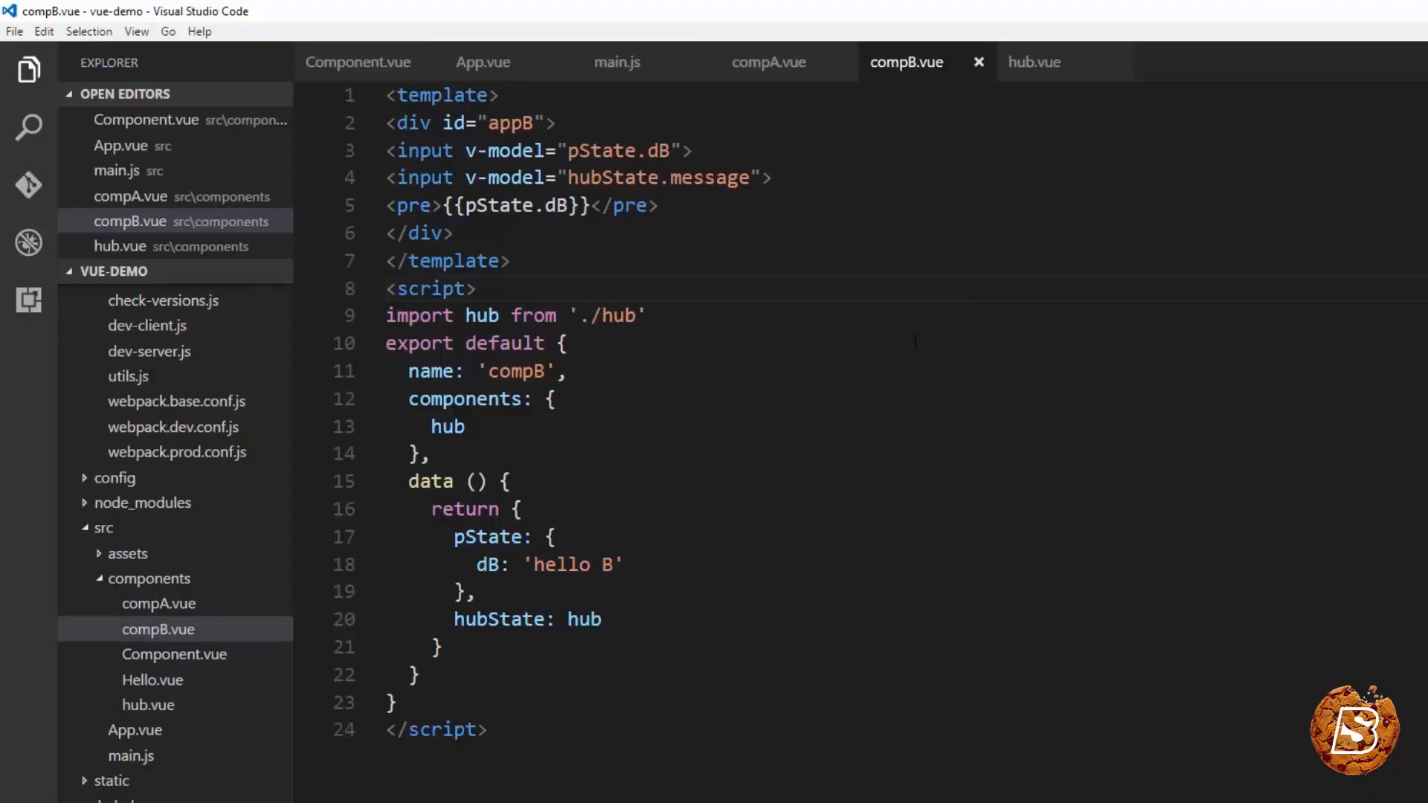
# Step: Highlight hubState.message in compB.vue, revisit hub.vue, then end on compA.vue's hub input
pyautogui.doubleClick(658, 177)
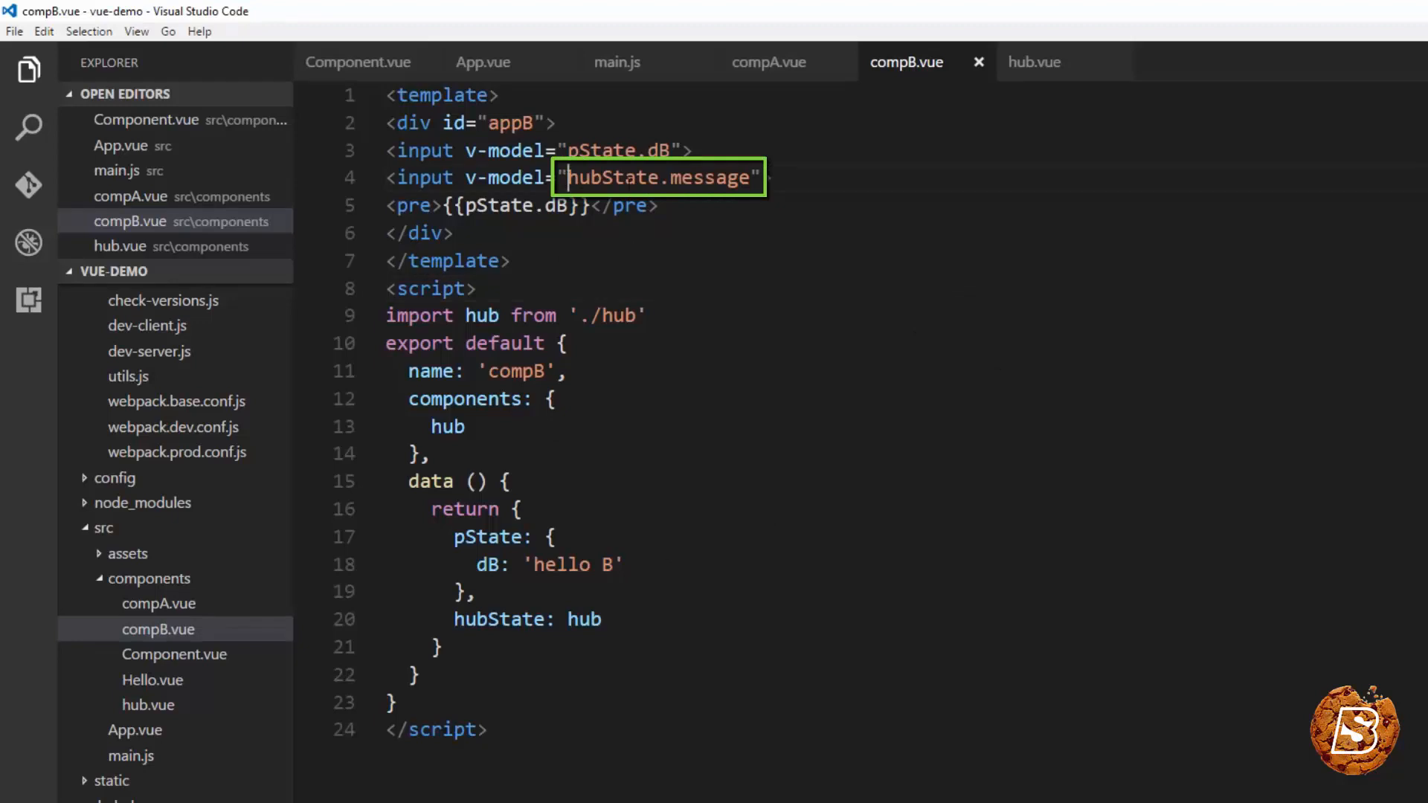
pyautogui.doubleClick(656, 177)
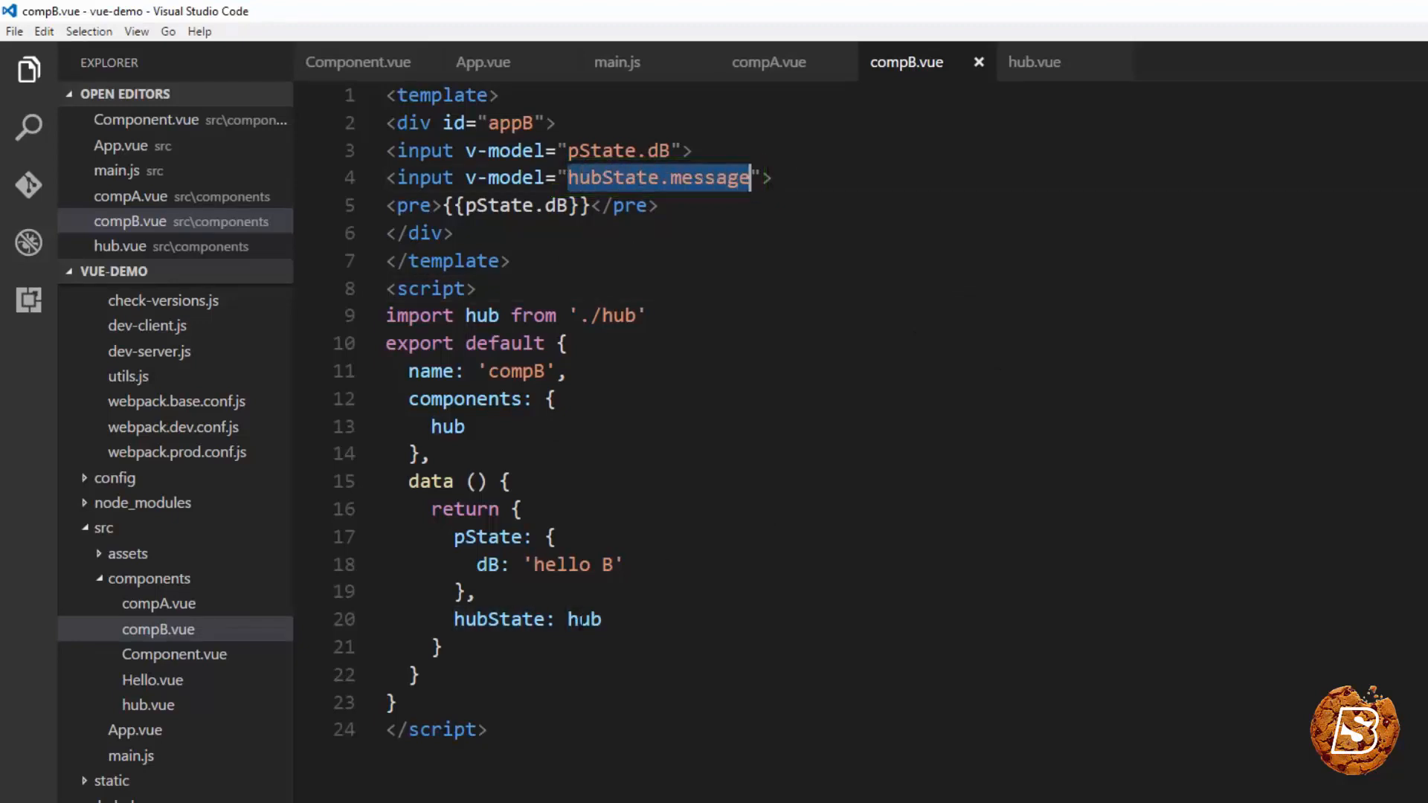
pyautogui.moveTo(1036, 61)
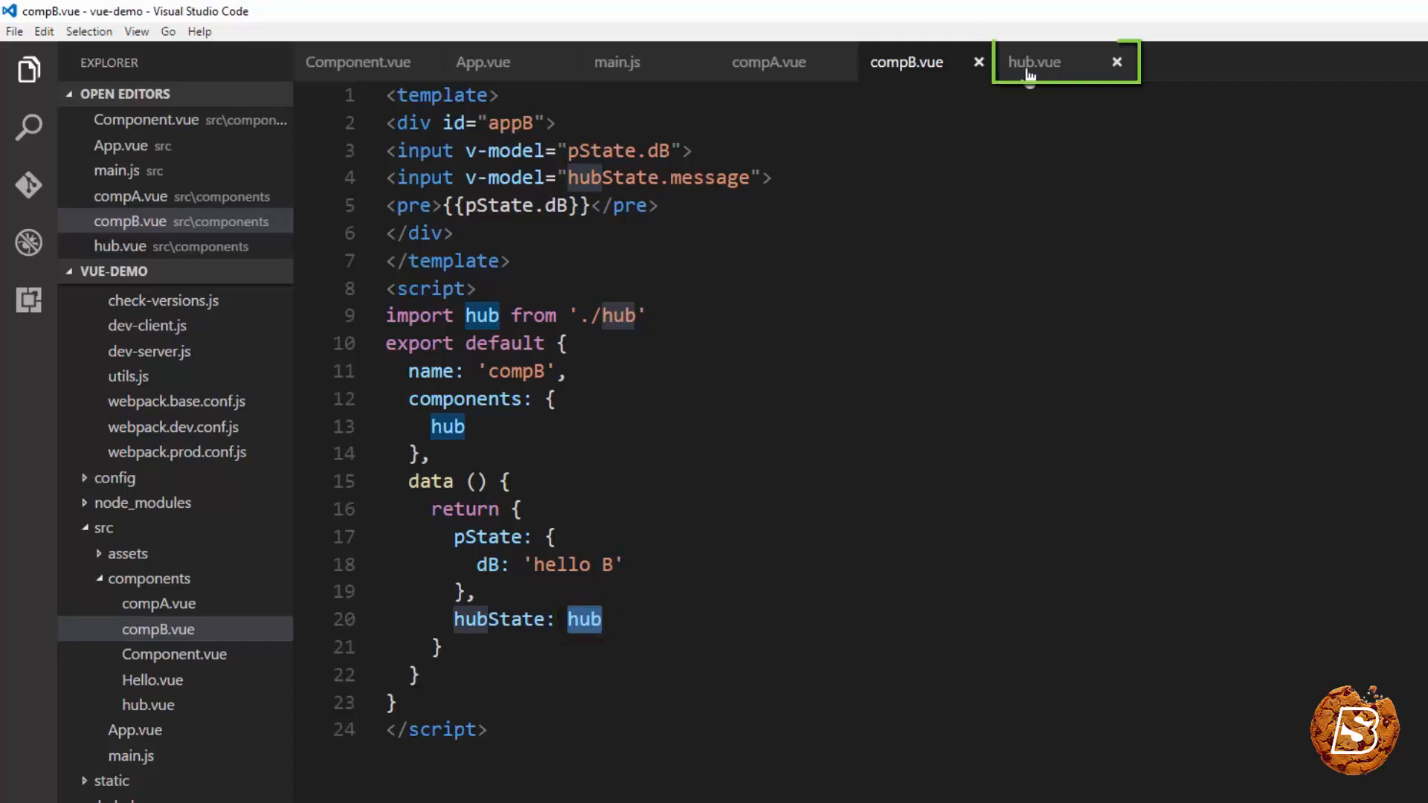
pyautogui.moveTo(1034, 63)
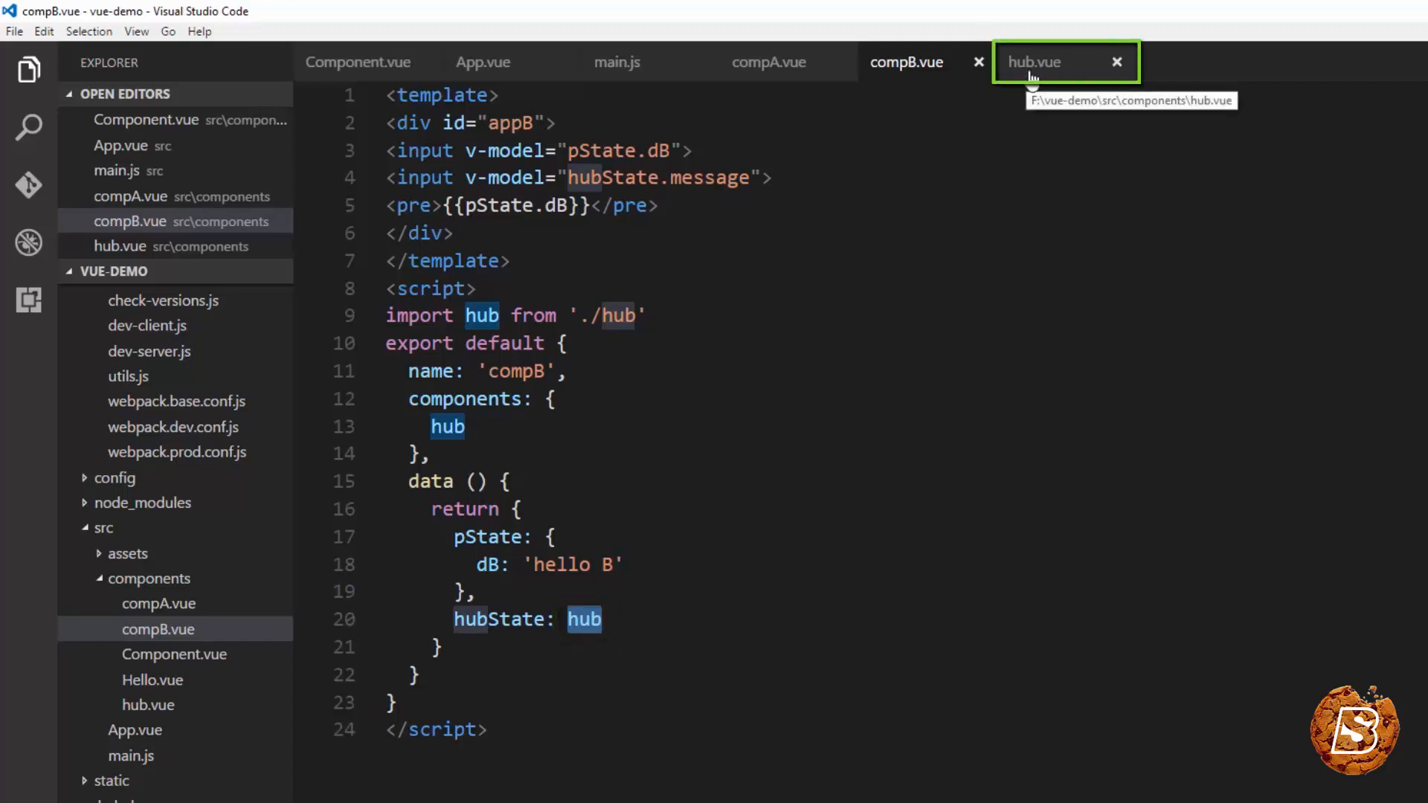
pyautogui.doubleClick(708, 177)
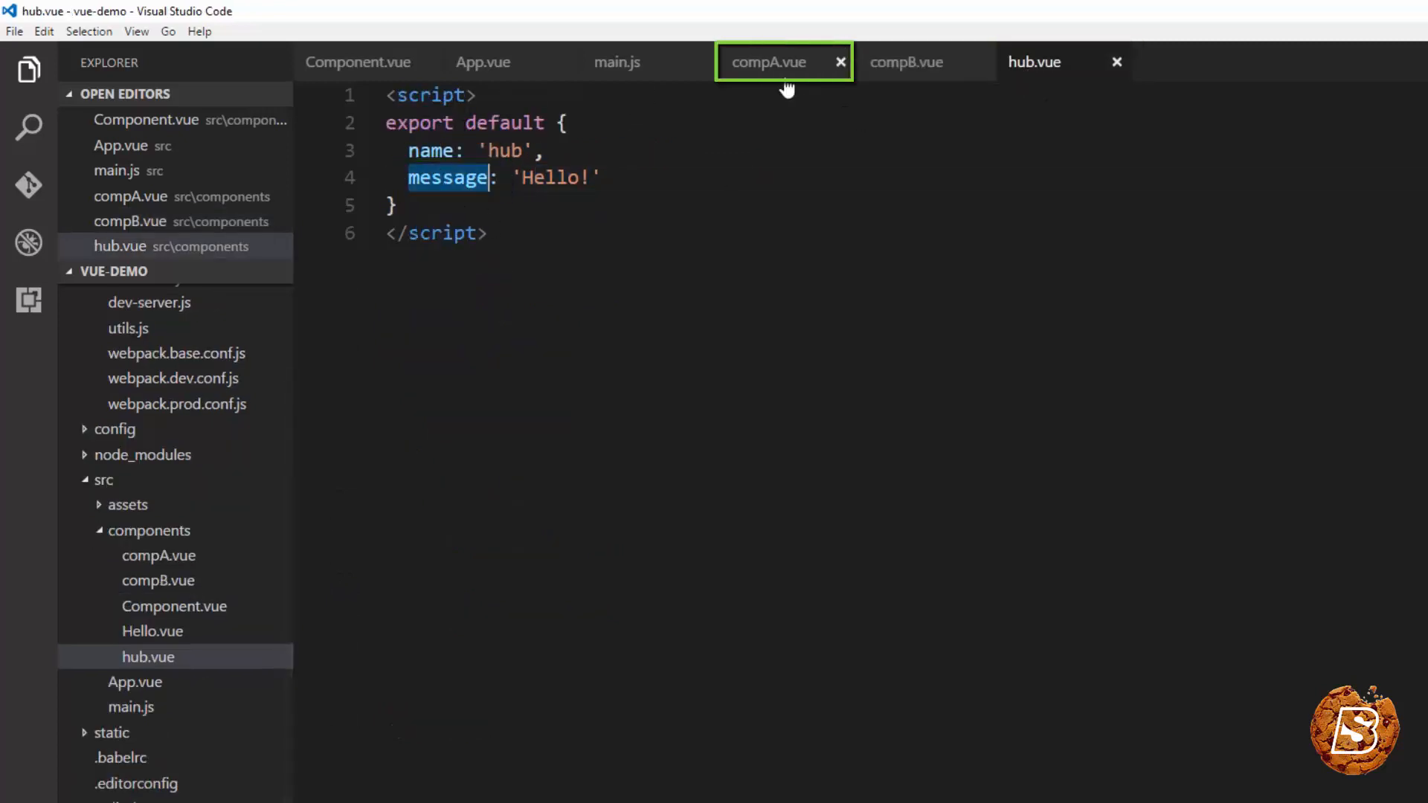
pyautogui.click(769, 63)
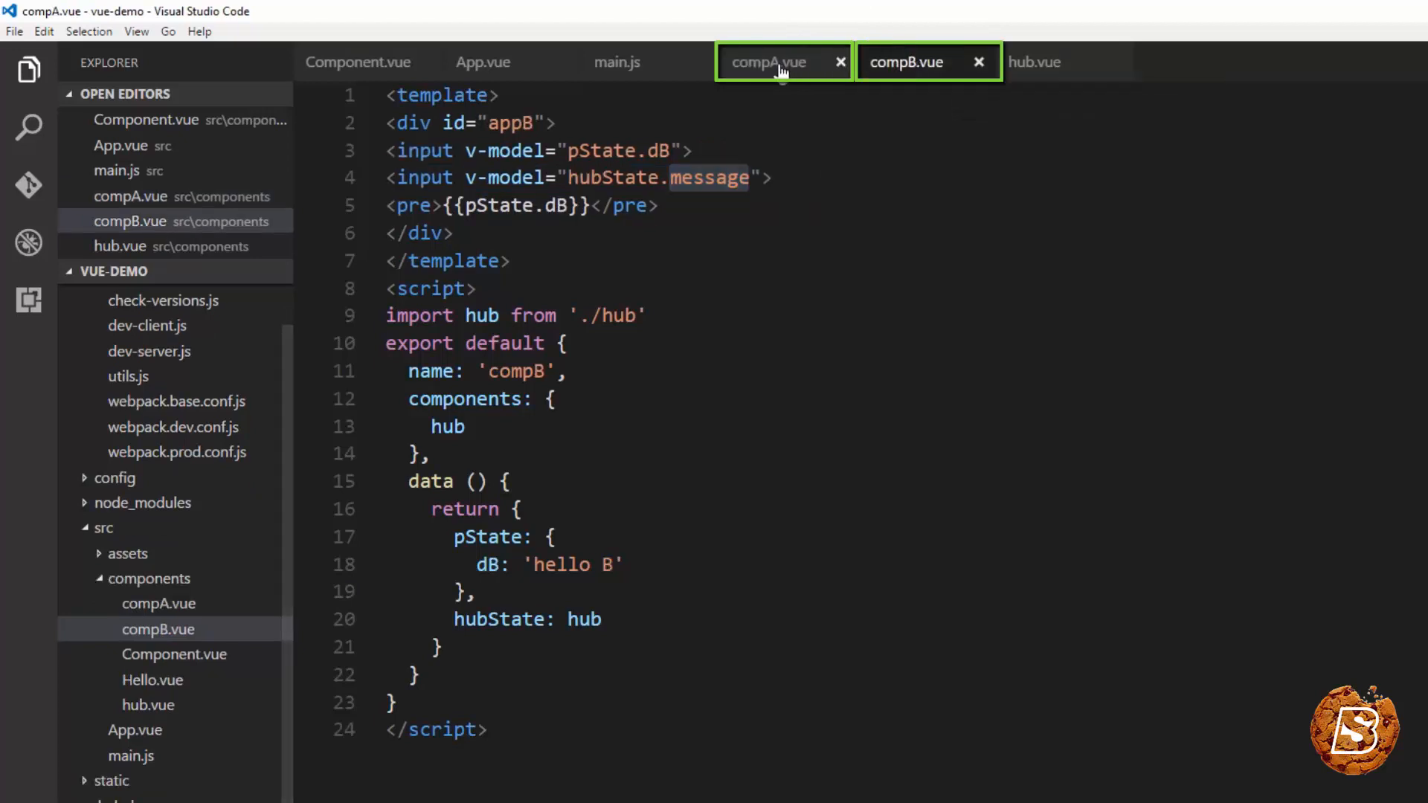
pyautogui.click(769, 62)
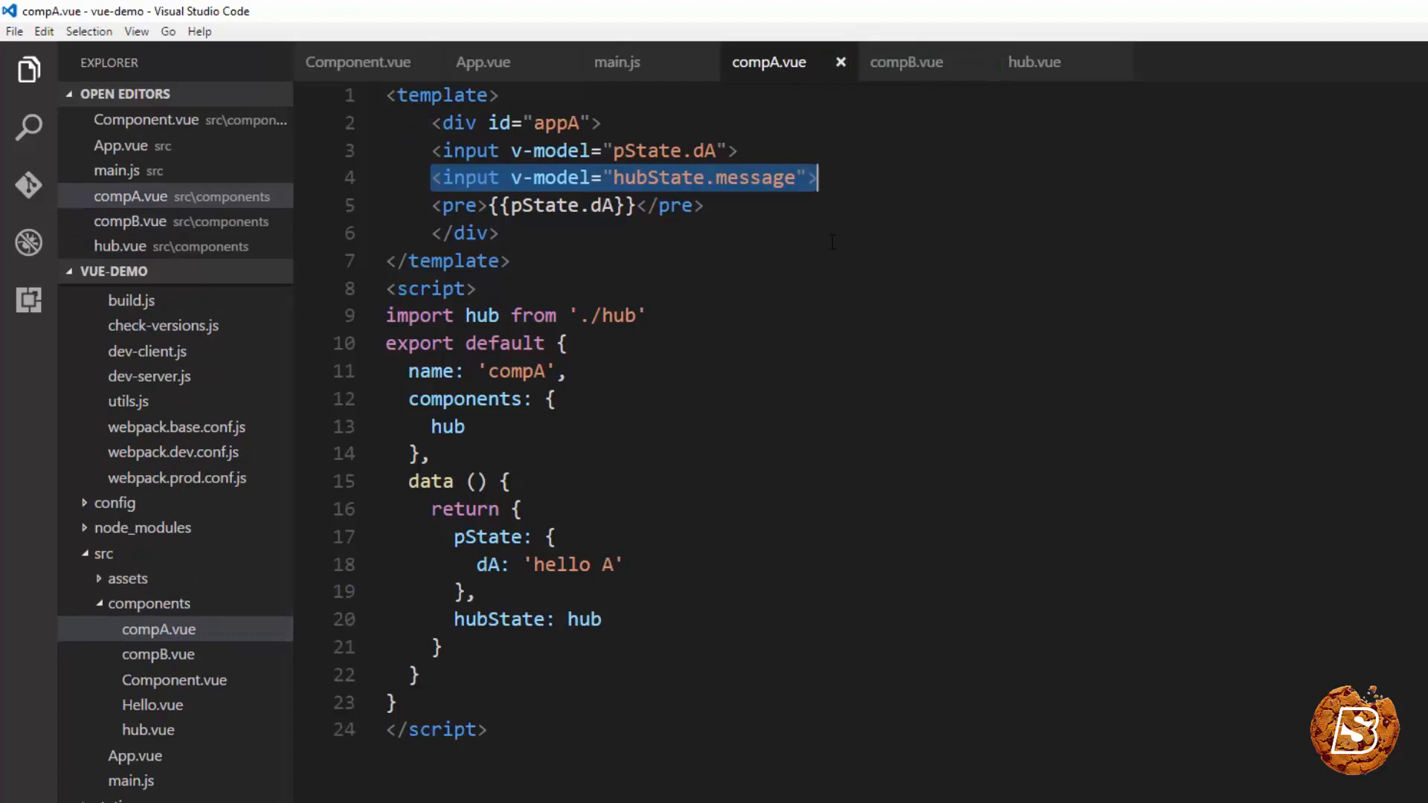